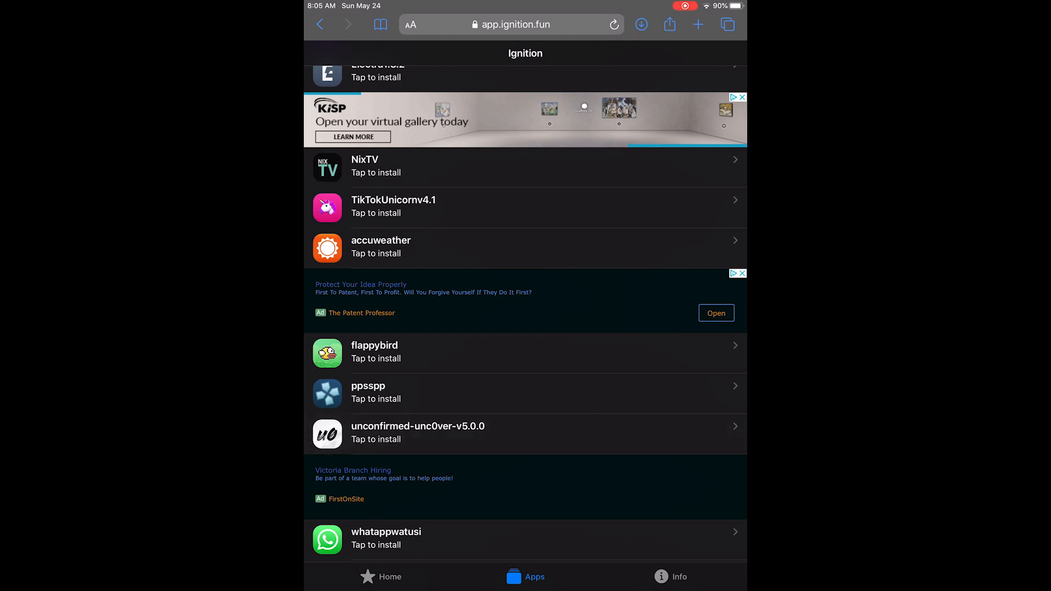
# Start installing unconfirmed-unc0ver-v5.0.0 from Ignition, landing on the 42 MB download prompt
pyautogui.press('home')
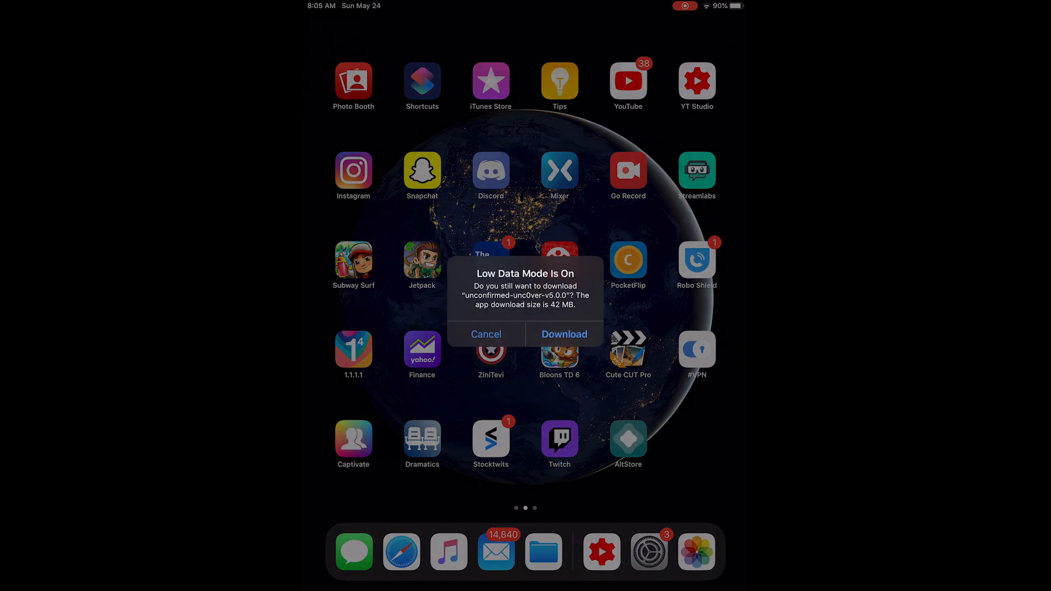
# Approve the 42 MB unc0ver download despite Low Data Mode and let it install
pyautogui.click(564, 334)
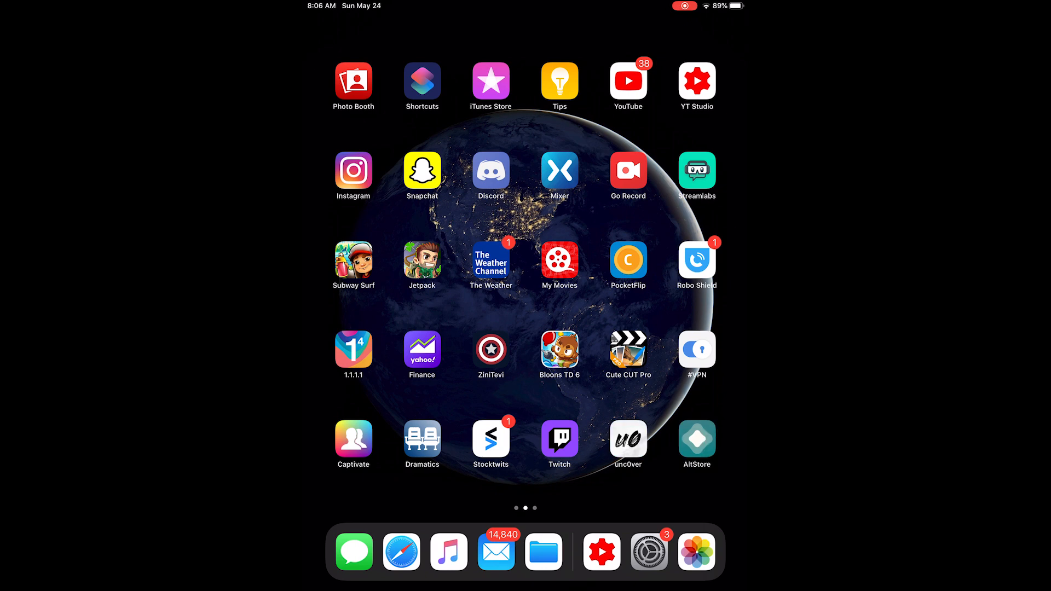
# Open Settings and go to General's Profiles & Device Management page
pyautogui.click(648, 552)
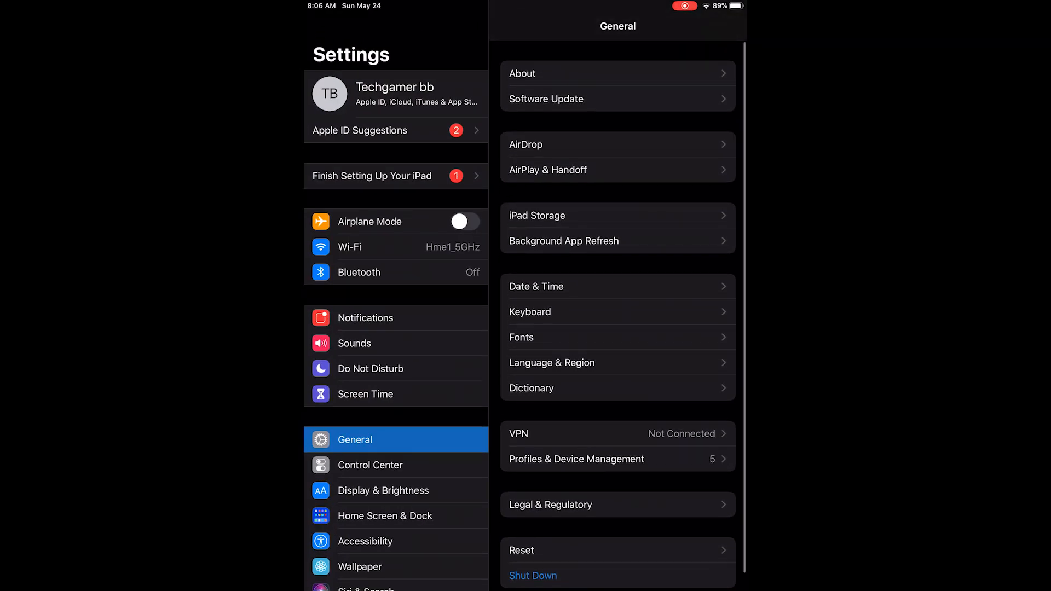
pyautogui.click(575, 460)
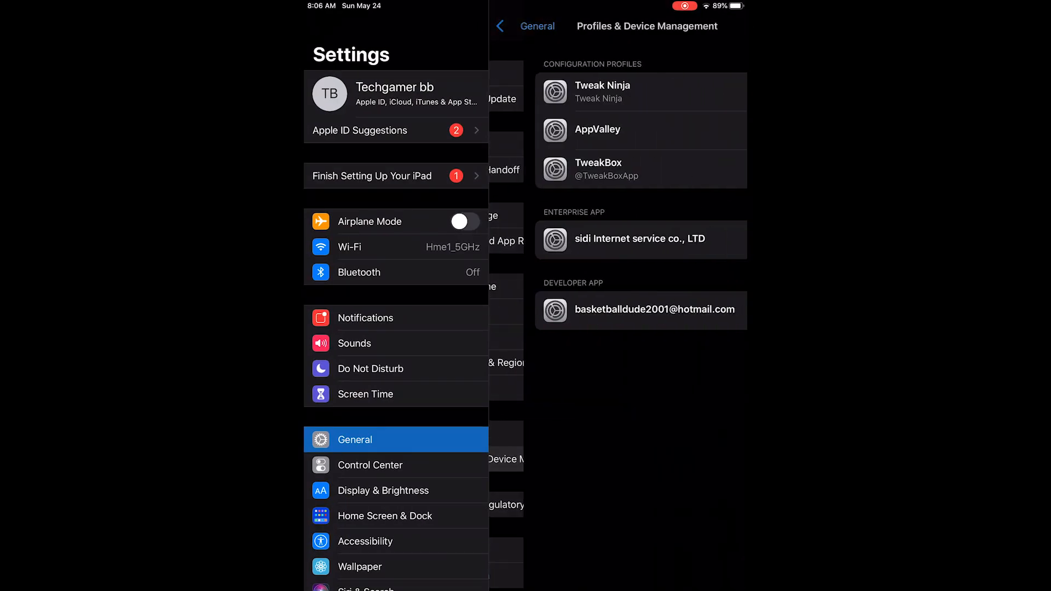